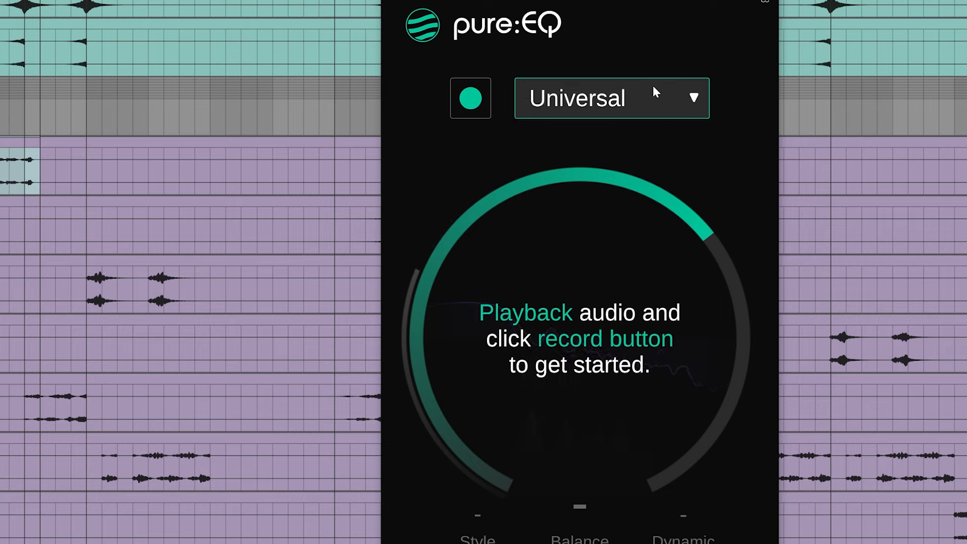
- Open pure:EQ's profile list, then drag pure:unmask's Unmasking knob to adjust vocal unmasking
left_click(611, 97)
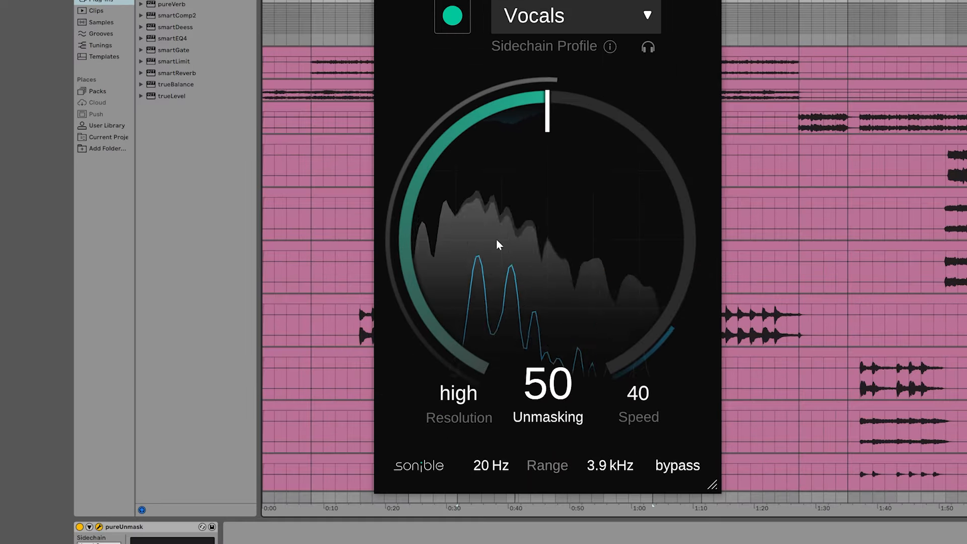
left_click_drag(546, 111, 670, 204)
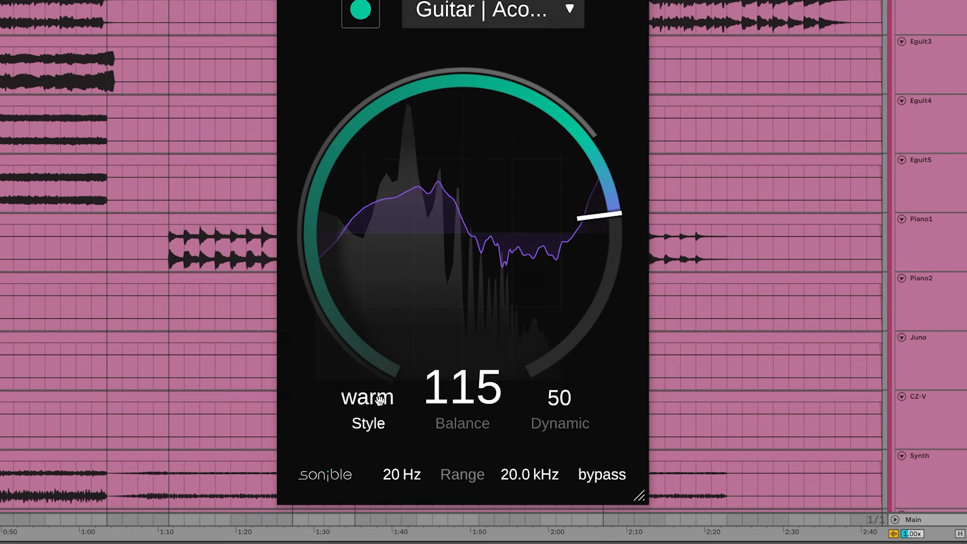
- Set the guitar pure:EQ style to warm and start learning Vocal_Lead's Vocals | High EQ
left_click_drag(559, 398, 558, 383)
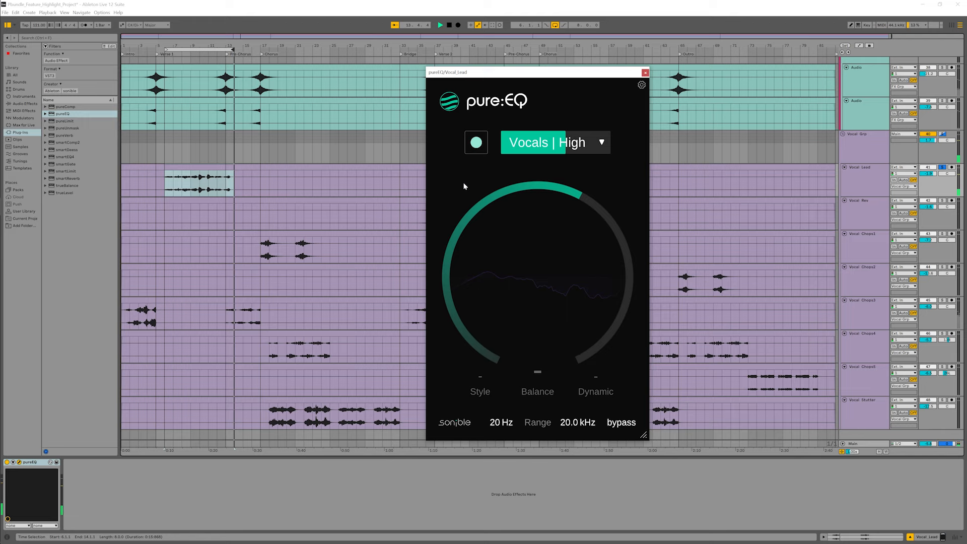
left_click(476, 143)
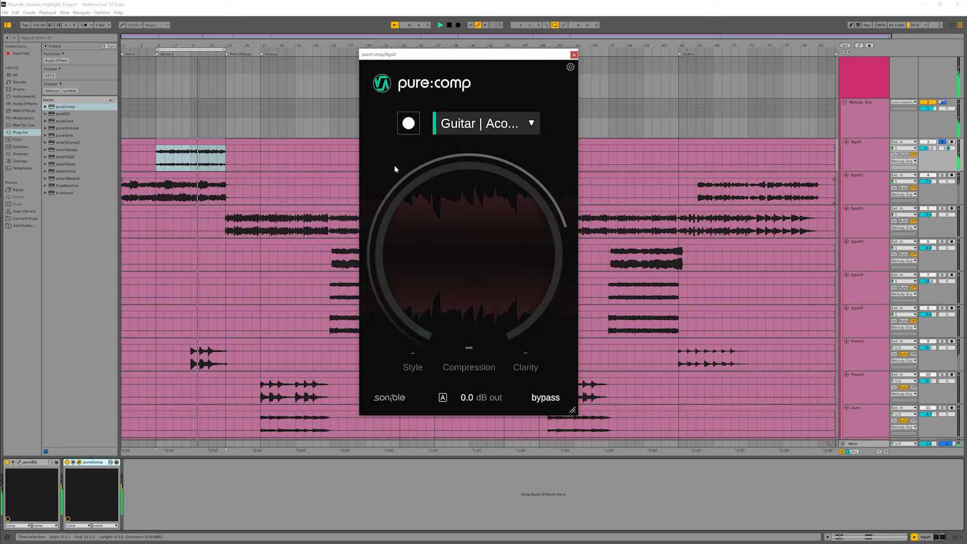
- Have pure:comp learn the acoustic guitar and adjust its compression amount
left_click(409, 123)
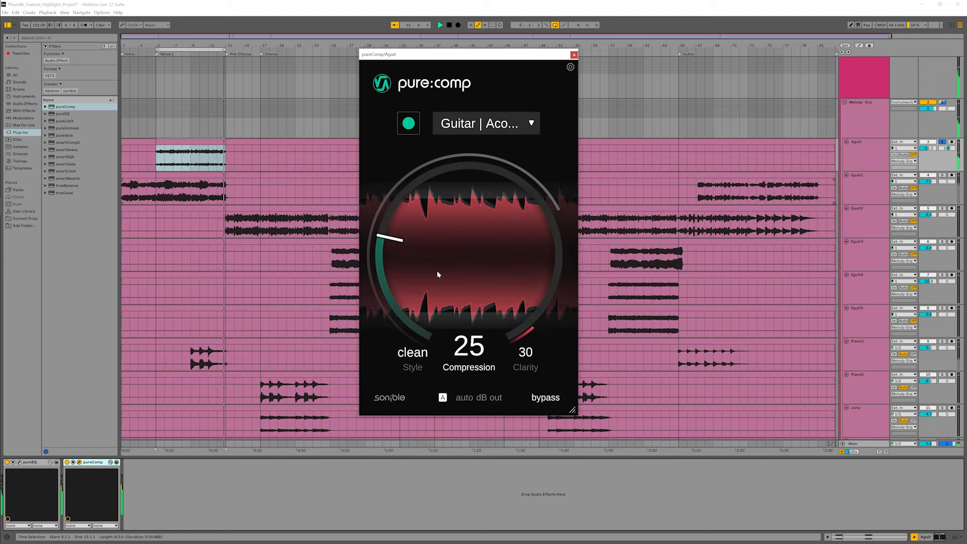
left_click_drag(395, 239, 481, 172)
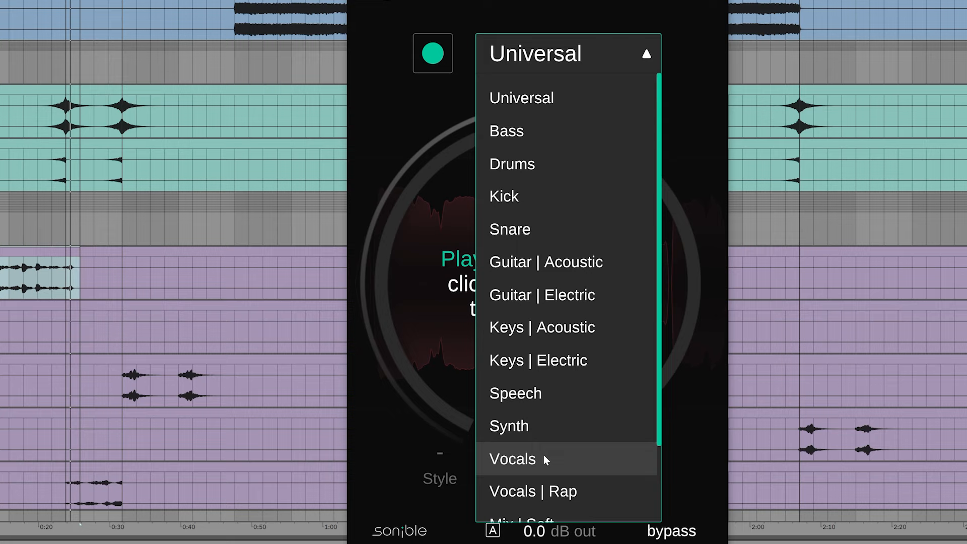
- Give Vocal_Lead's pure:comp the Vocals profile with a mixed style
left_click(512, 459)
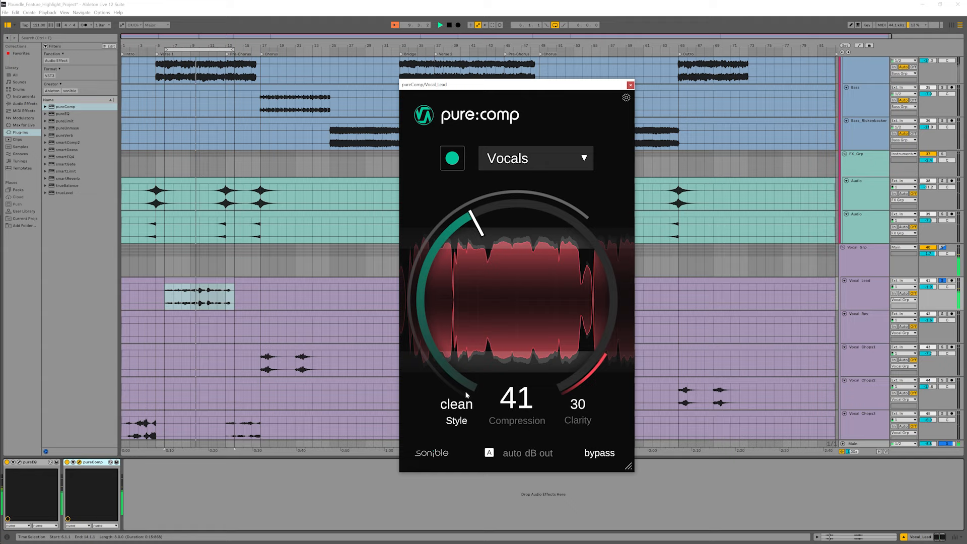
left_click_drag(476, 223, 490, 219)
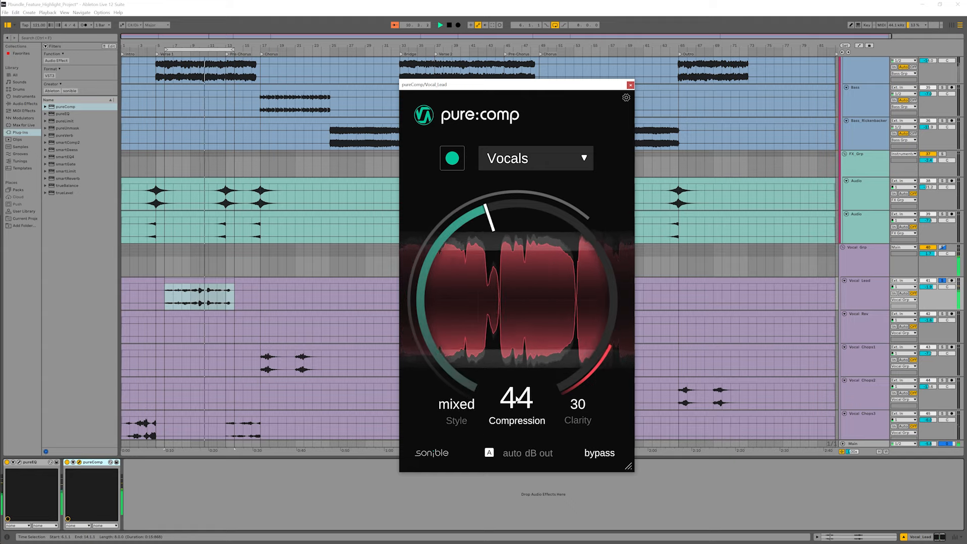
left_click_drag(492, 220, 541, 221)
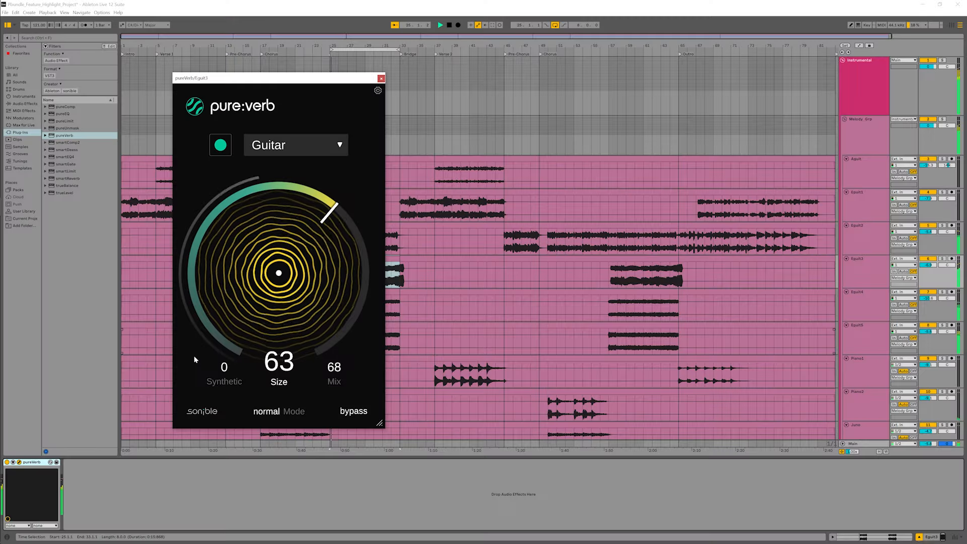
- Switch the Eguit3 pure:verb Mode from normal to infinite
left_click(267, 412)
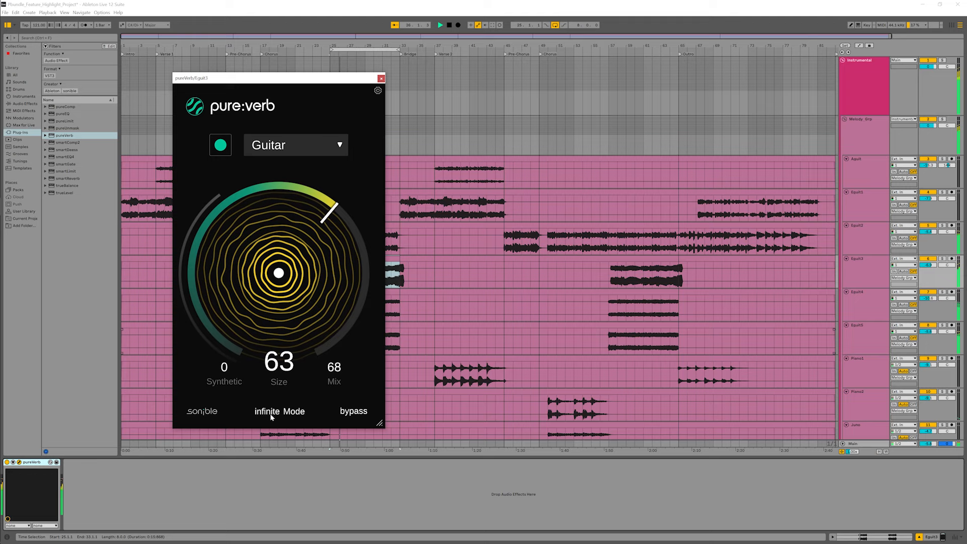
left_click(265, 412)
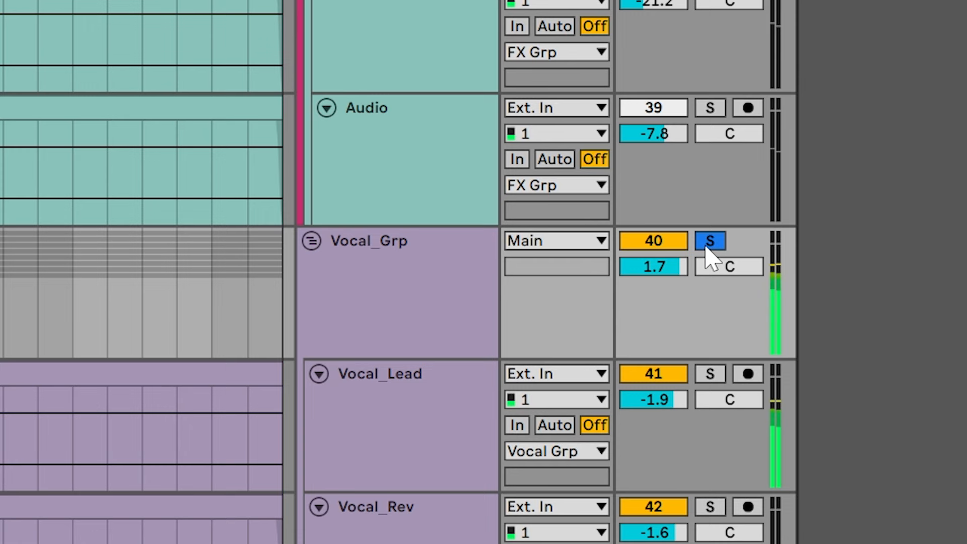
- Solo the Vocal_Grp track in the mixer
left_click(710, 240)
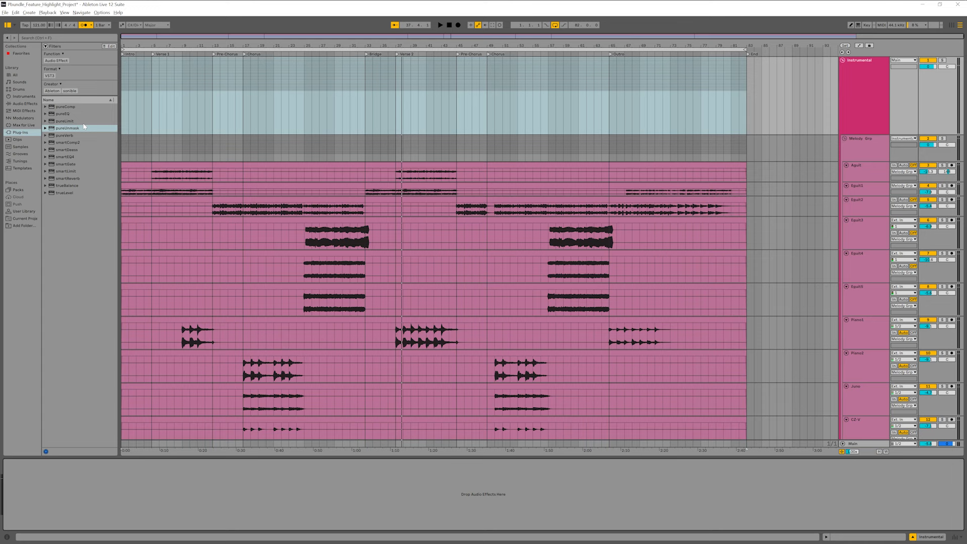
- Load pure:unmask on Instrumental, sidechained from Vocal Grp, with unmasking 83
double_click(66, 127)
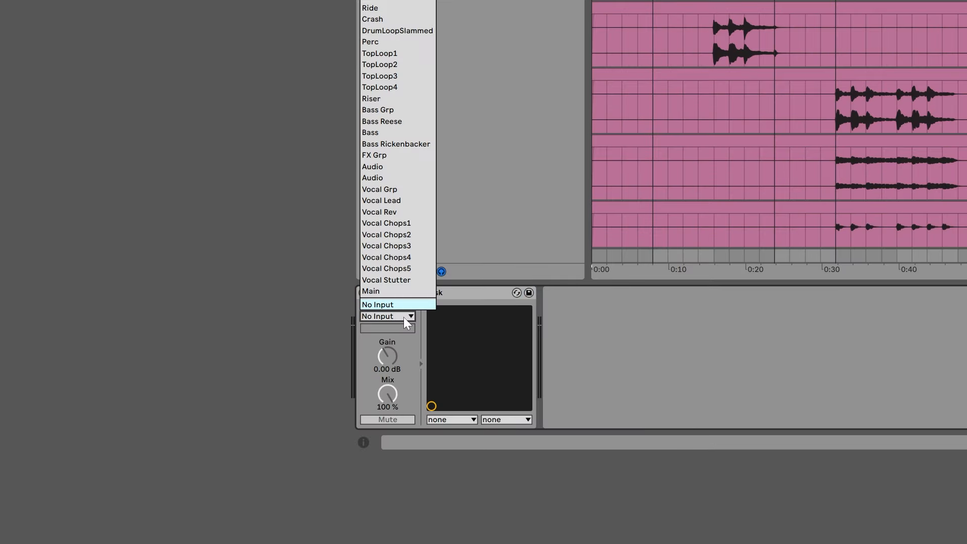
left_click(379, 189)
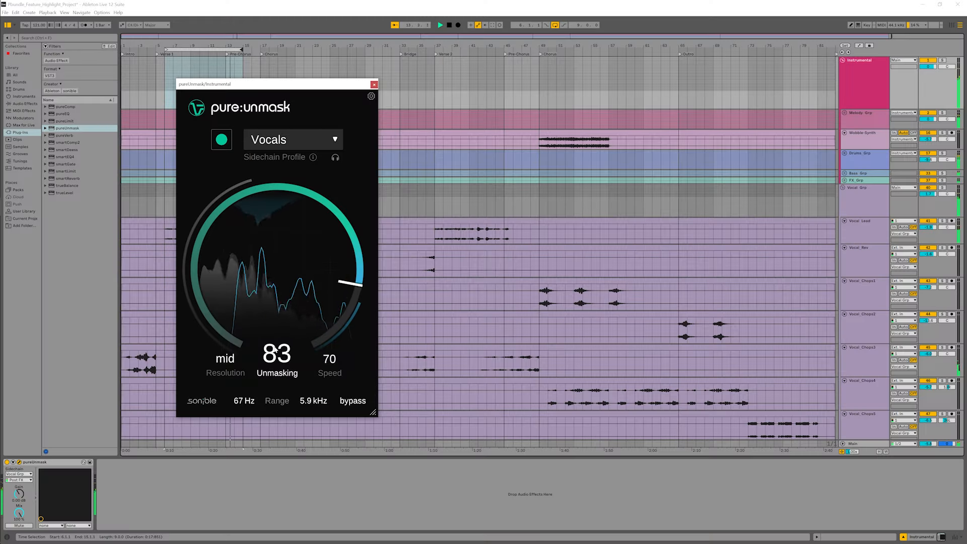
left_click_drag(355, 284, 354, 265)
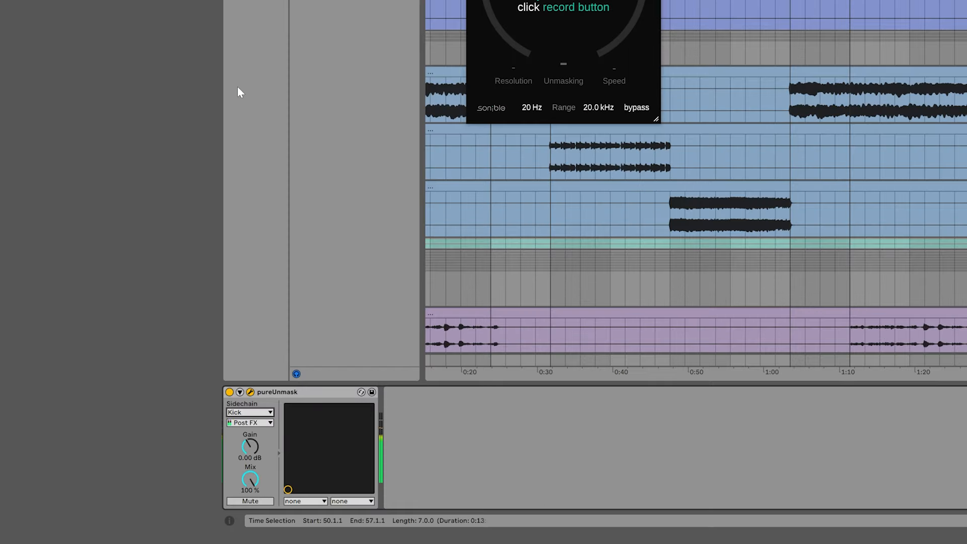
- Choose the Kick profile in the Bass track's kick-sidechained pure:unmask
left_click(361, 131)
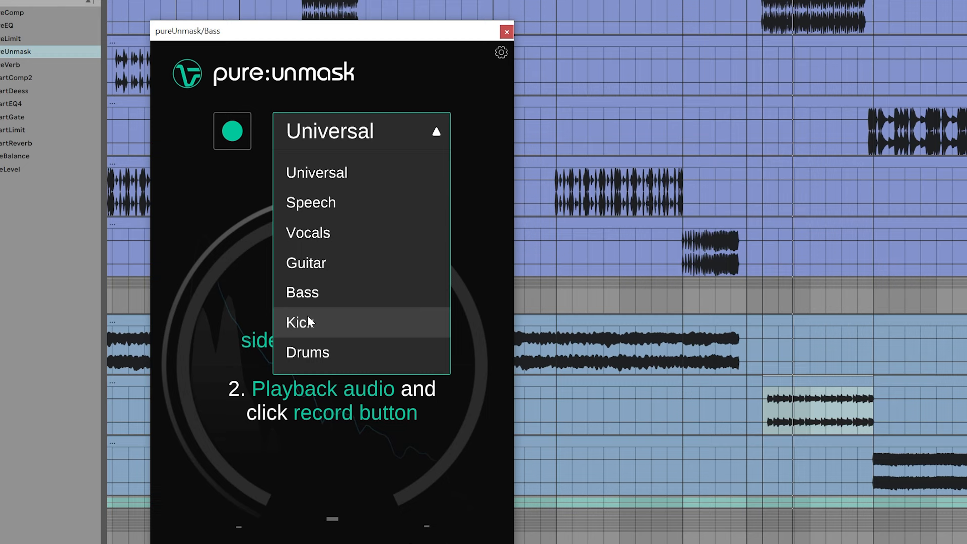
left_click(299, 321)
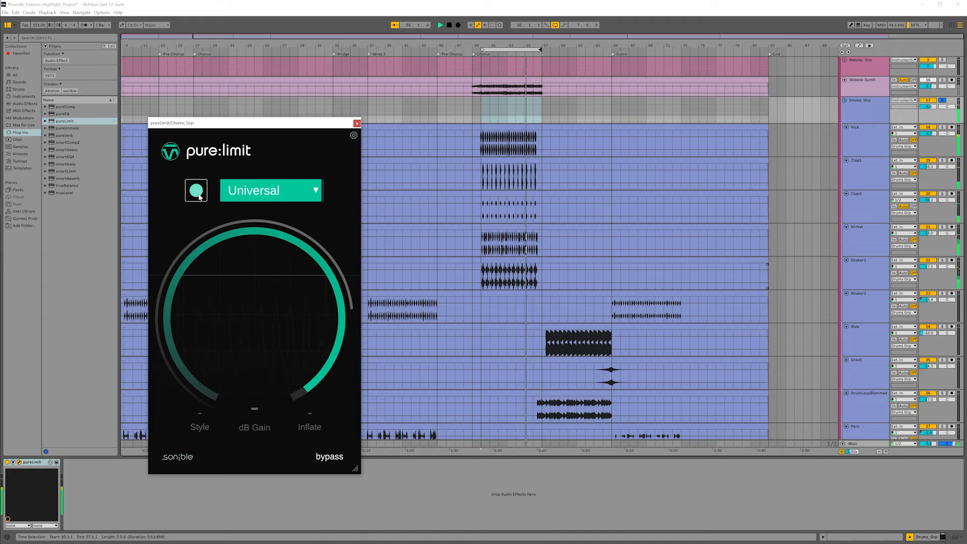
- Have pure:limit learn Drums_Grp, then raise the Main limiter's inflate from 13 to 30
left_click(196, 190)
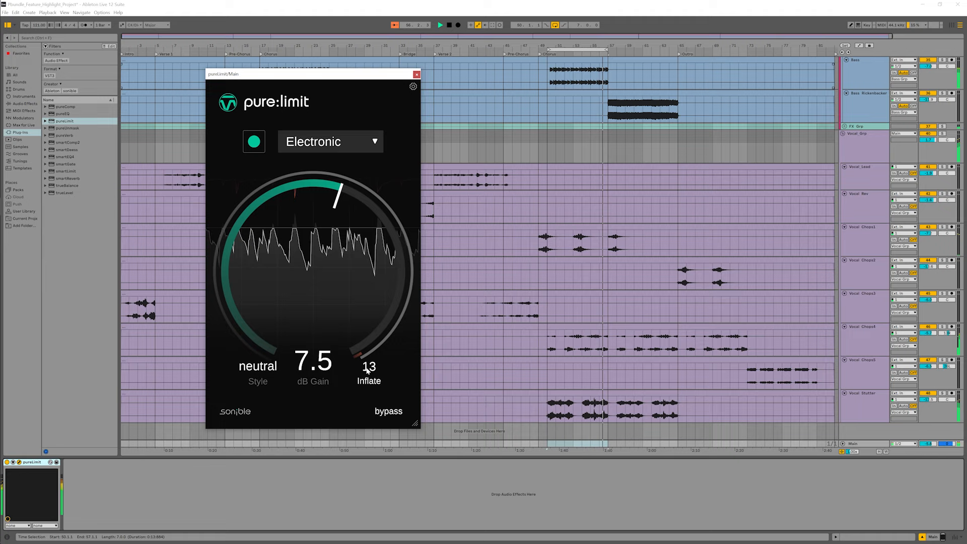
left_click_drag(368, 366, 368, 333)
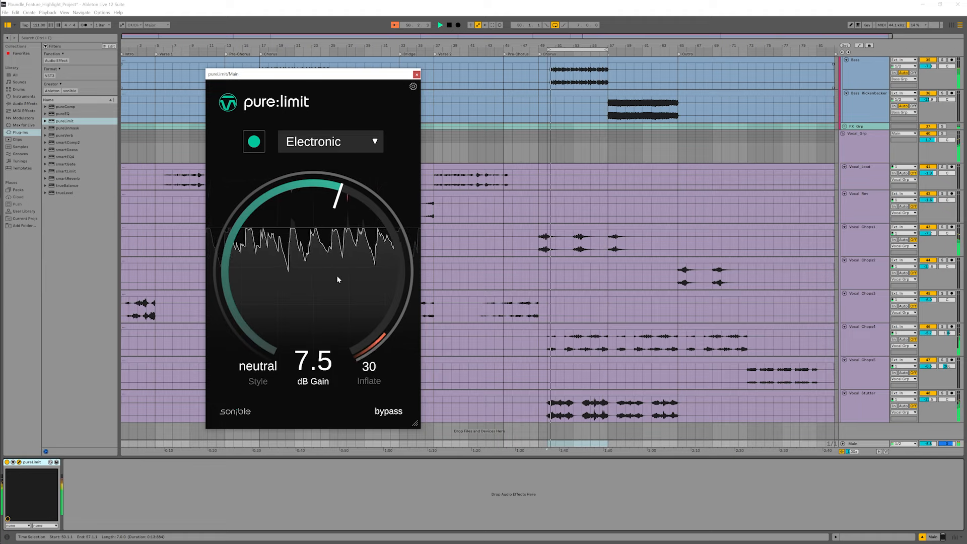